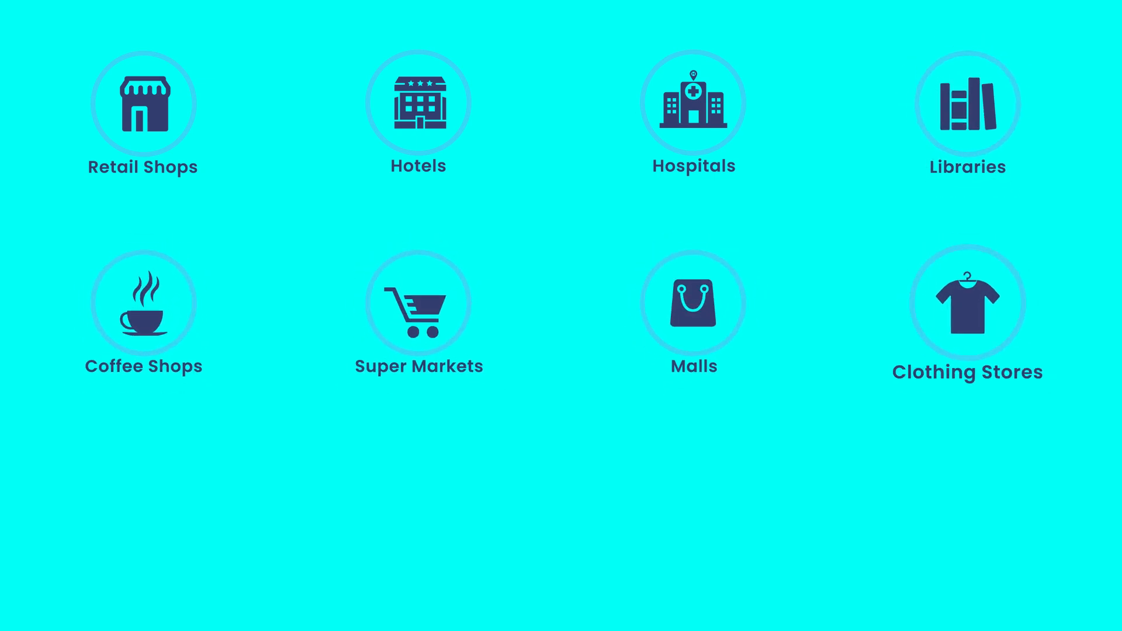
pyautogui.scroll(-3)
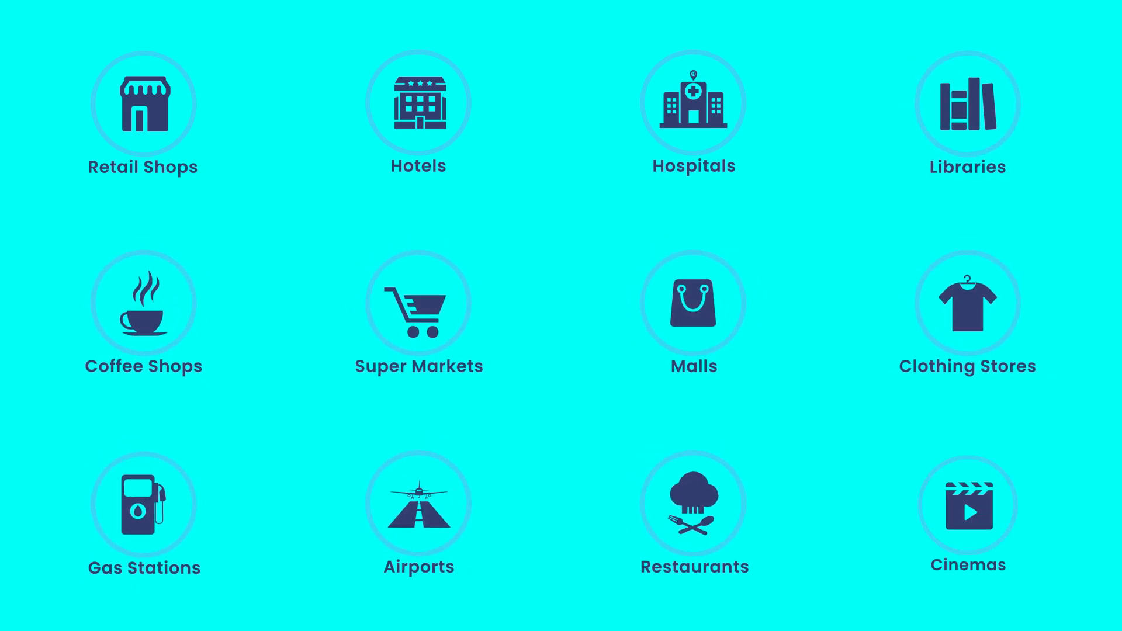